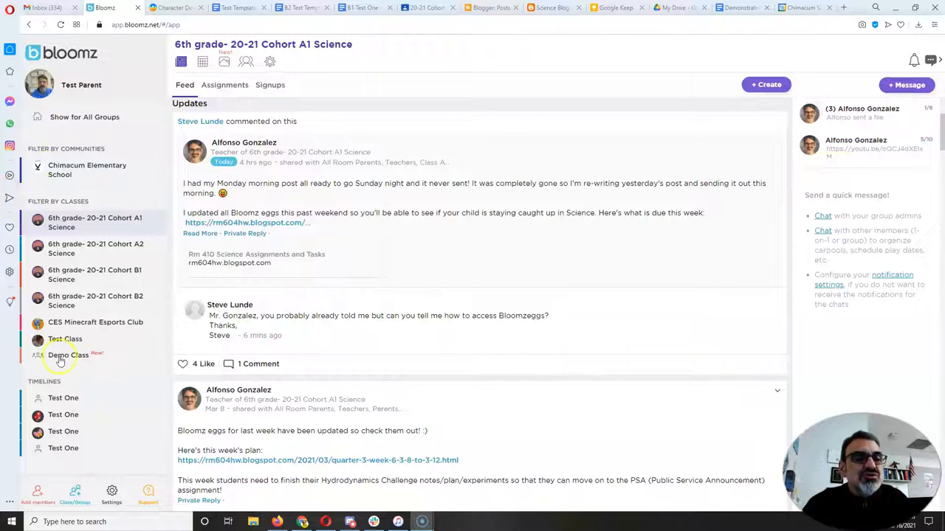
{"action": "mouse_move", "coordinate": [56, 414]}
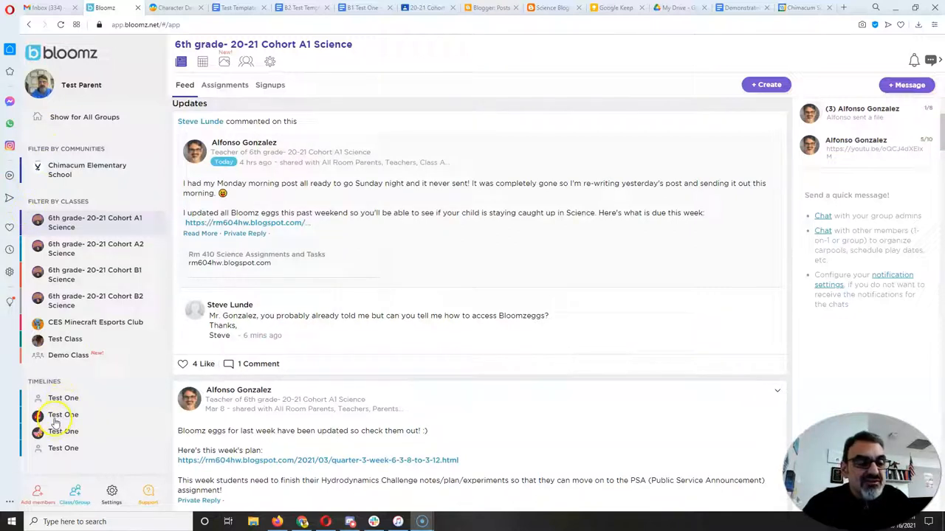
Step: Open Test One's behavior timeline showing 100% monthly, 93% yearly scores, the egg and feedback entries
{"action": "left_click", "coordinate": [62, 413]}
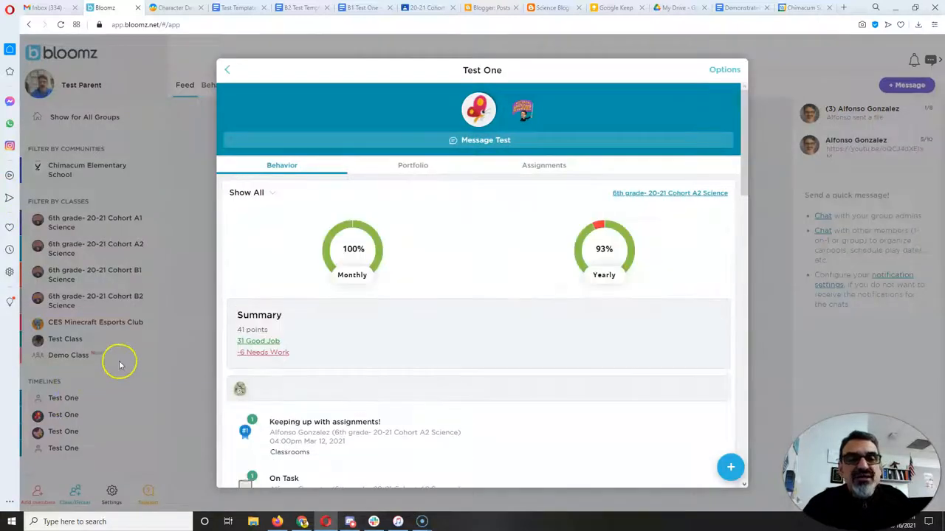
{"action": "mouse_move", "coordinate": [509, 125]}
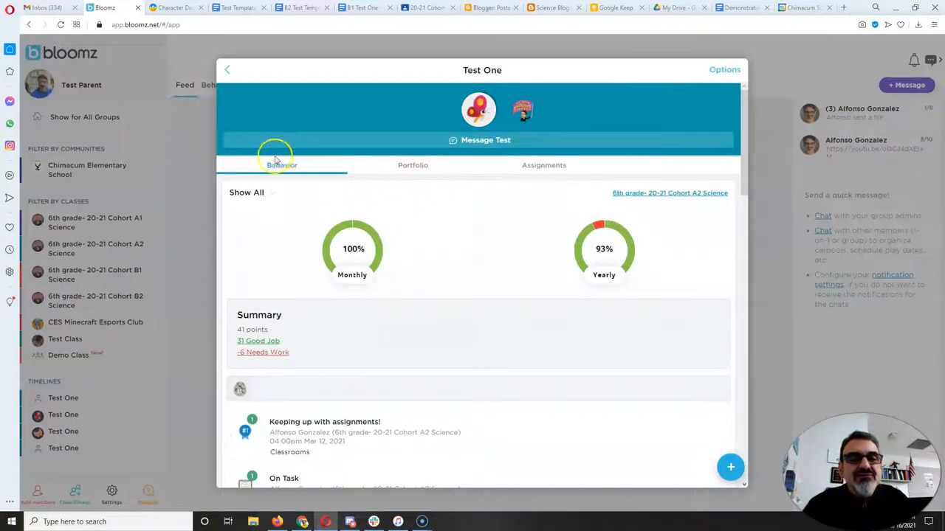
{"action": "scroll", "scroll_direction": "down", "scroll_amount": 3}
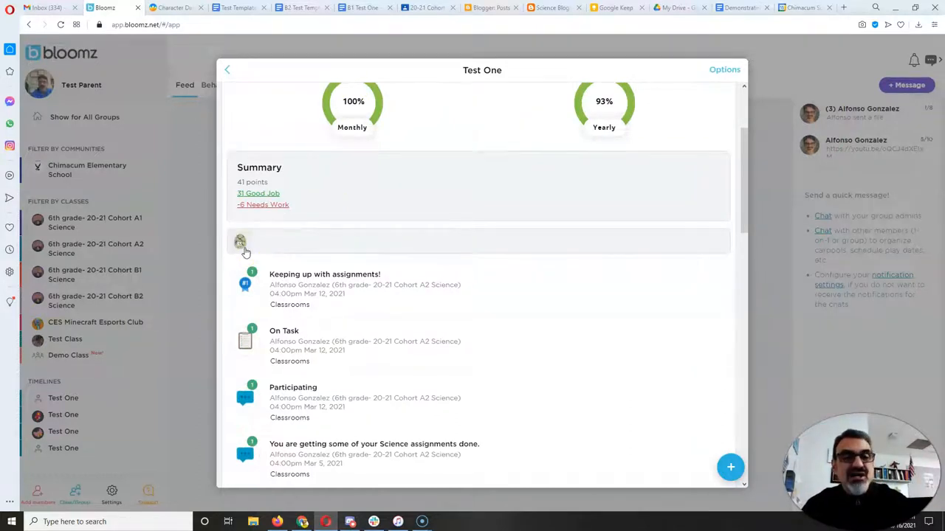
{"action": "mouse_move", "coordinate": [263, 370]}
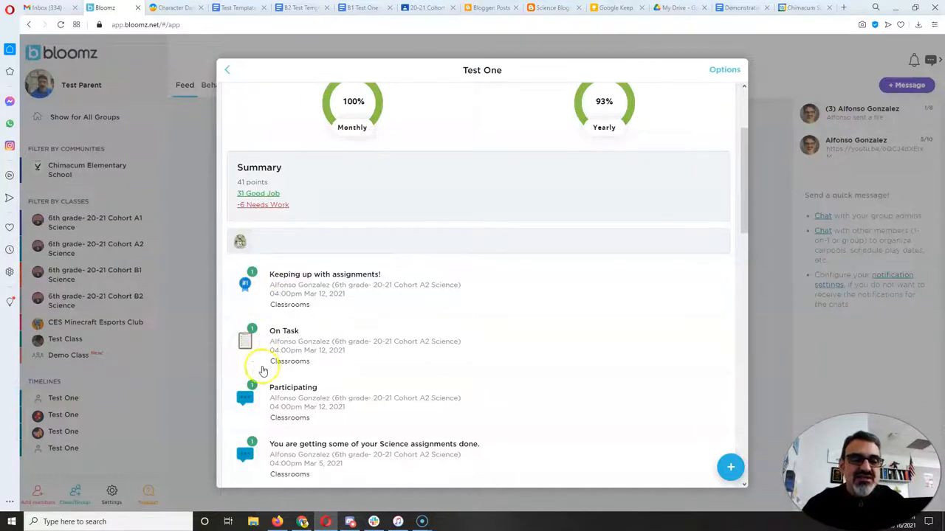
{"action": "scroll", "scroll_direction": "down", "scroll_amount": 3}
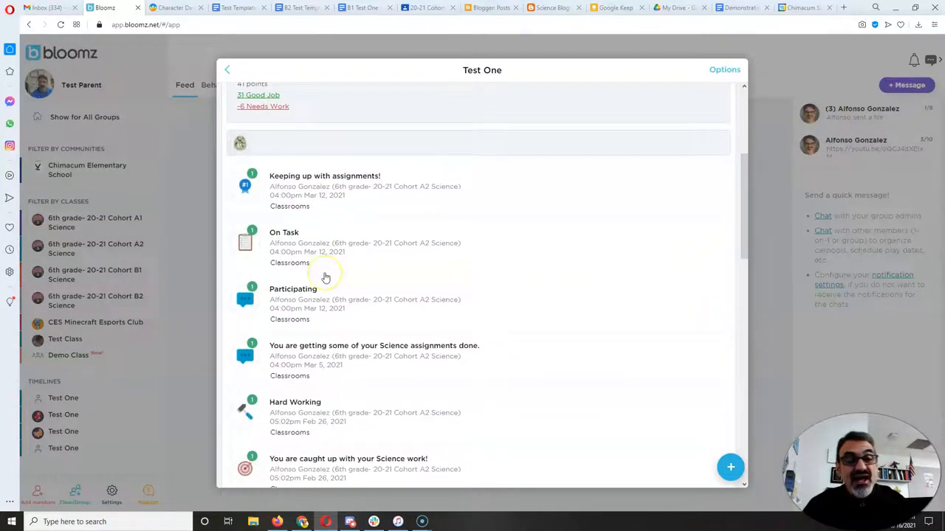
{"action": "scroll", "scroll_direction": "down", "scroll_amount": 3}
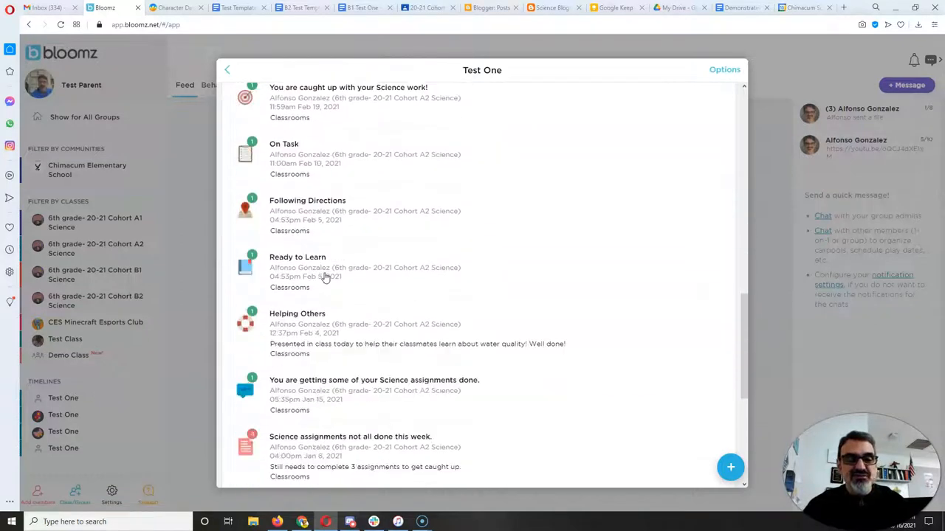
{"action": "scroll", "scroll_direction": "down", "scroll_amount": 3}
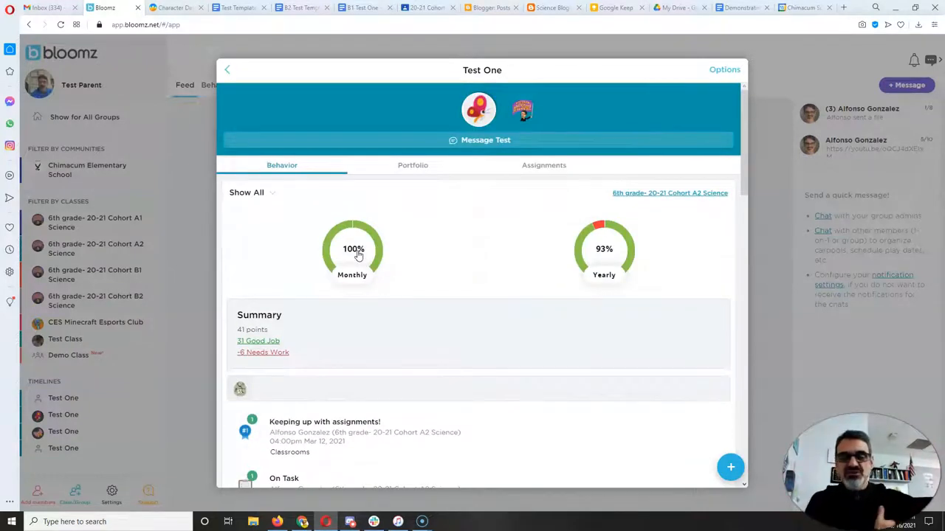
{"action": "mouse_move", "coordinate": [341, 308]}
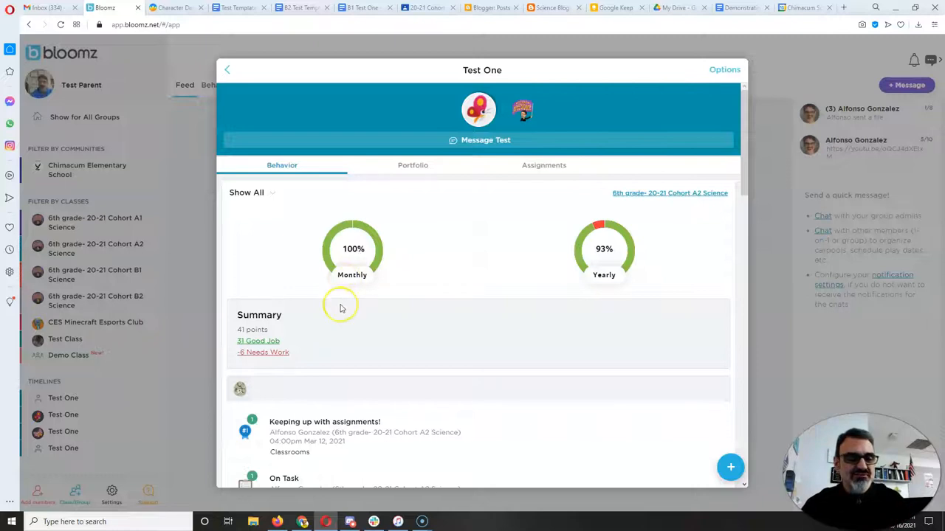